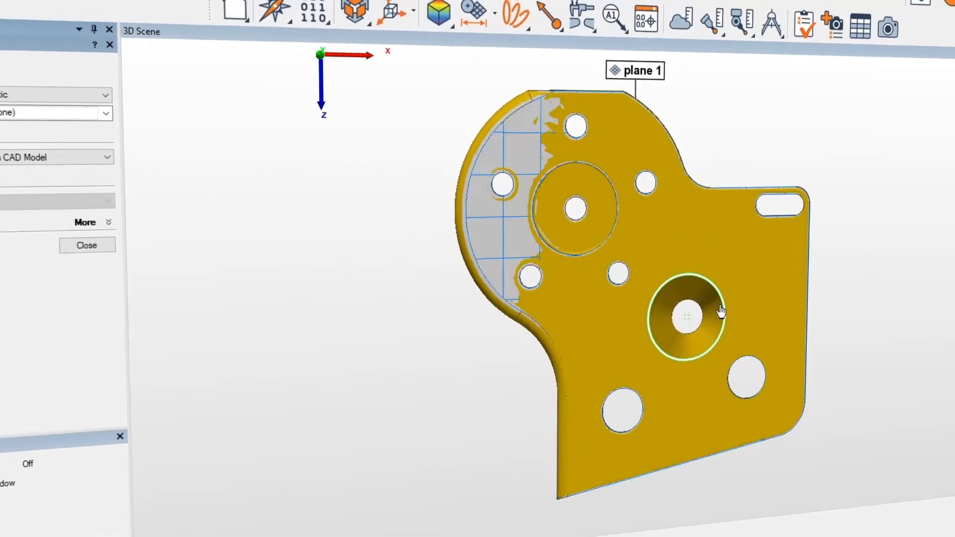
# Step: Select circles 1 to 5 in the Tree View to show their measured results
pyautogui.click(87, 245)
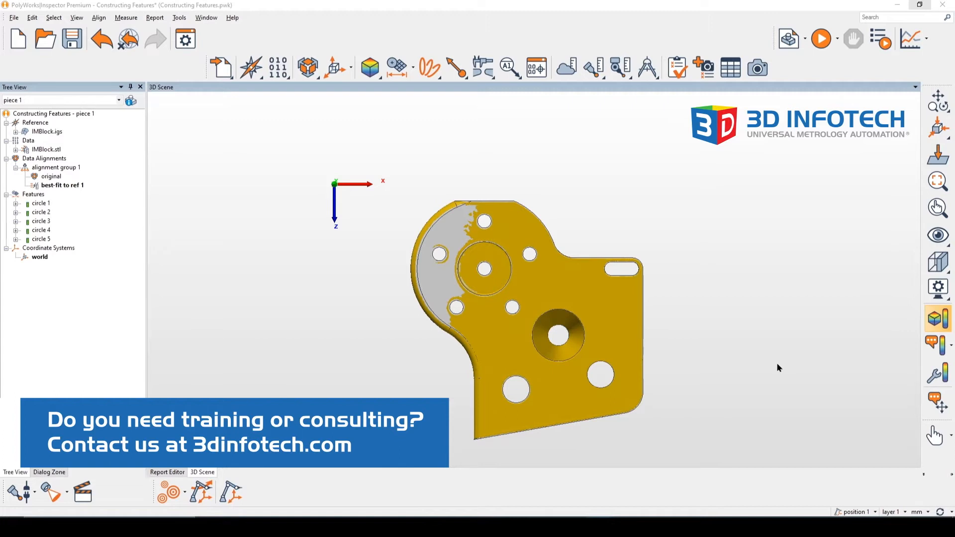
pyautogui.moveTo(810, 366)
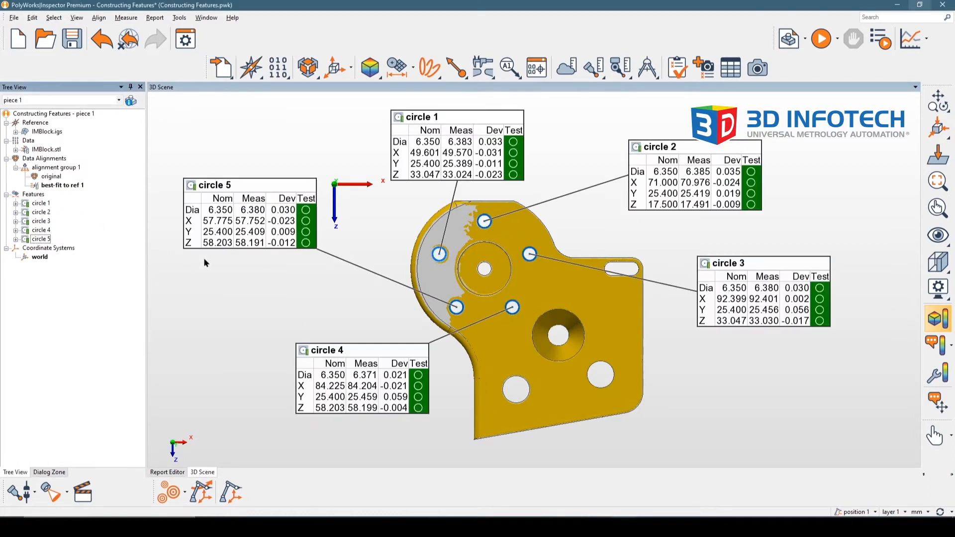
pyautogui.moveTo(477, 240)
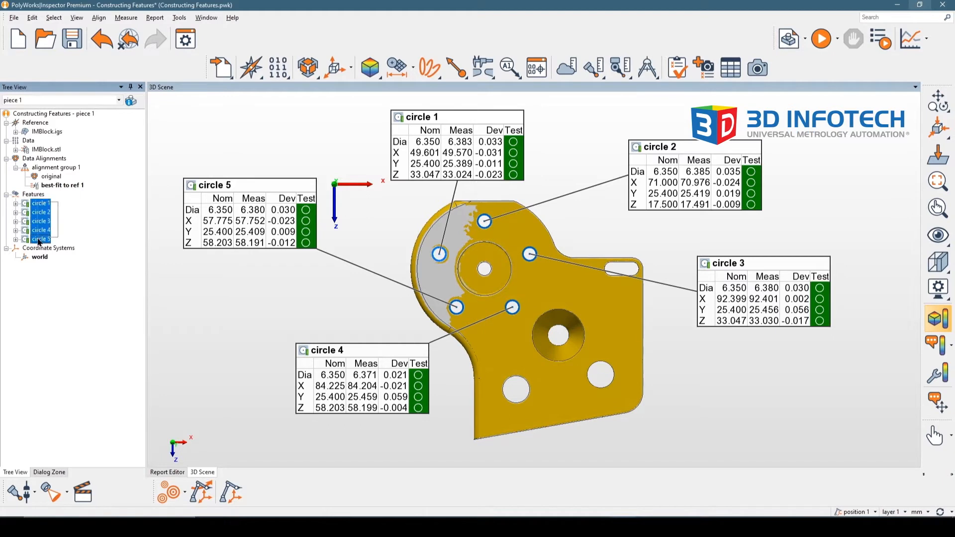
# Step: Start a new circle feature with the From Objects method
pyautogui.click(399, 67)
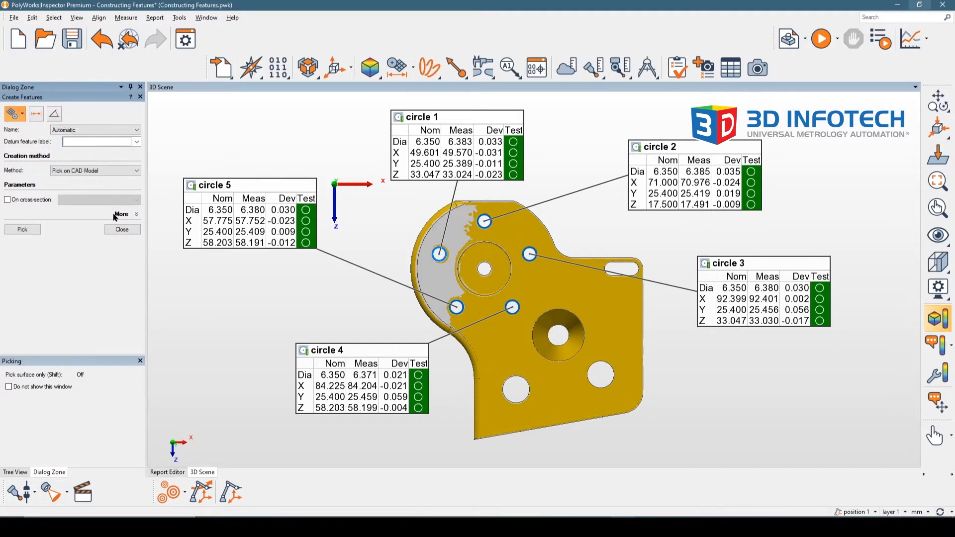
pyautogui.click(22, 228)
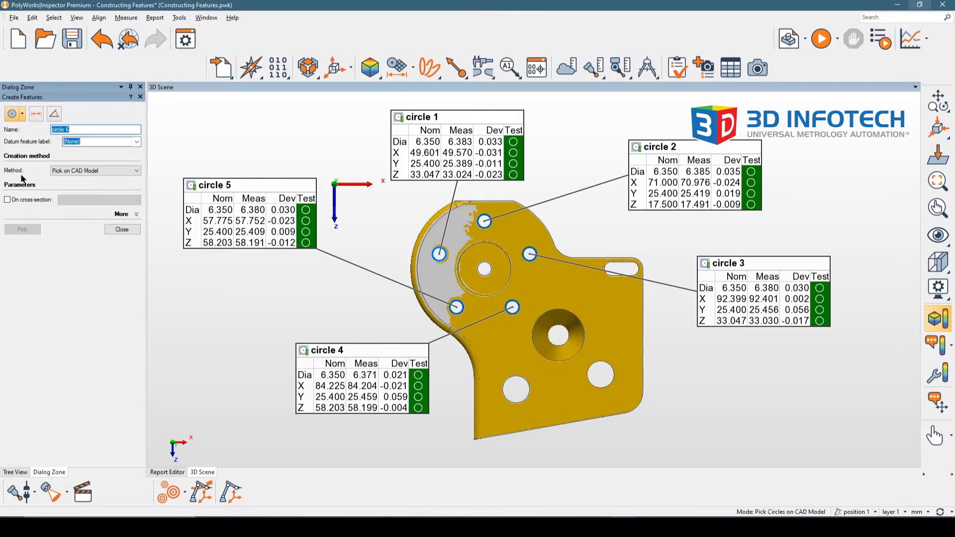
pyautogui.click(136, 170)
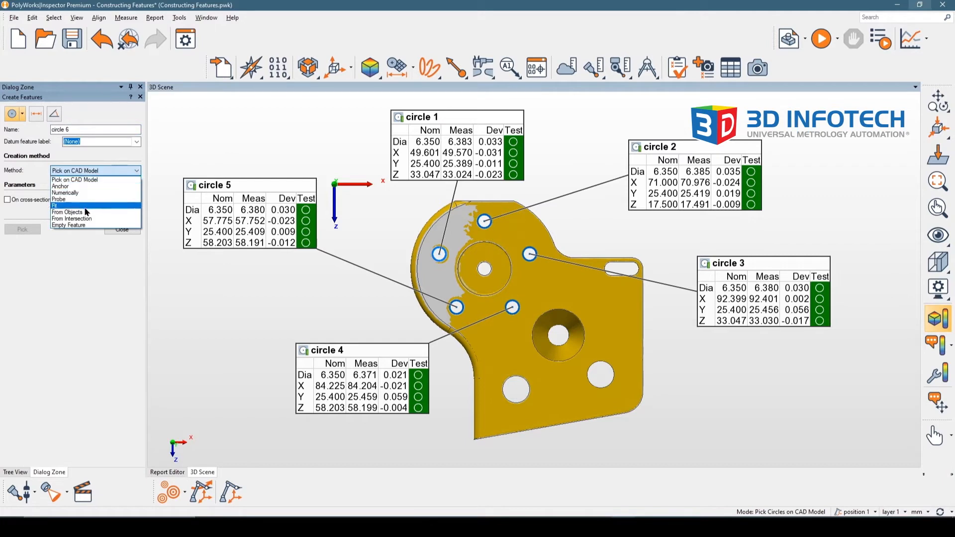
pyautogui.click(66, 212)
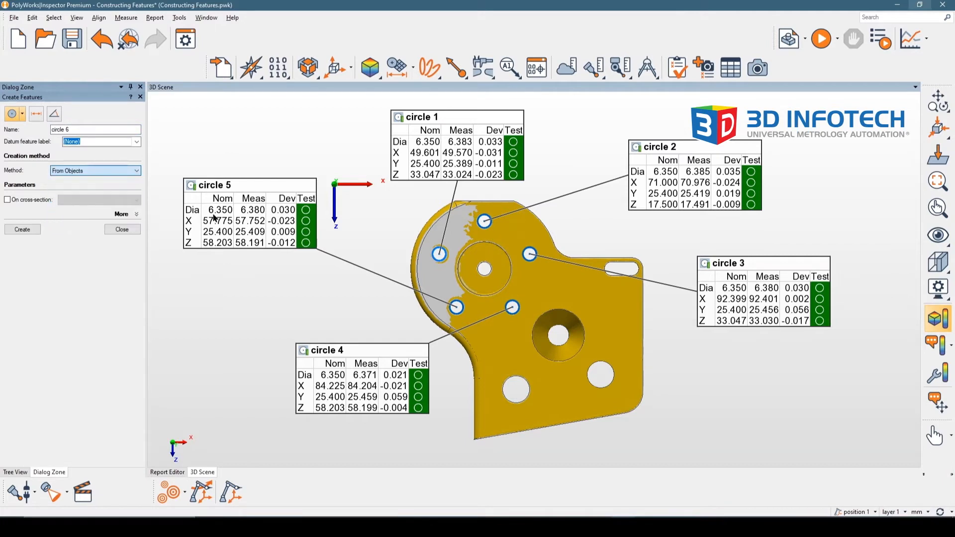
# Step: Choose the Center Points submethod and create circle 6 from the five circle centres
pyautogui.click(95, 170)
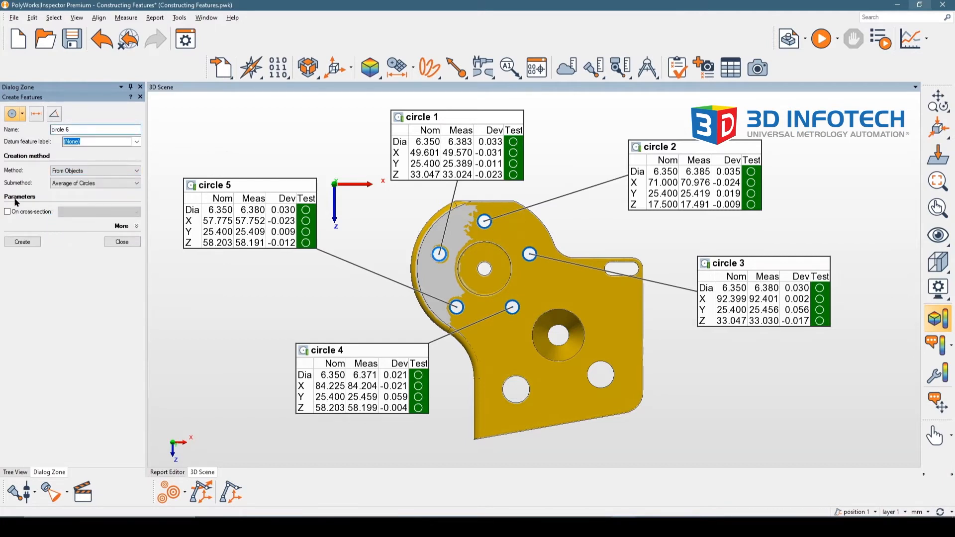
pyautogui.click(94, 183)
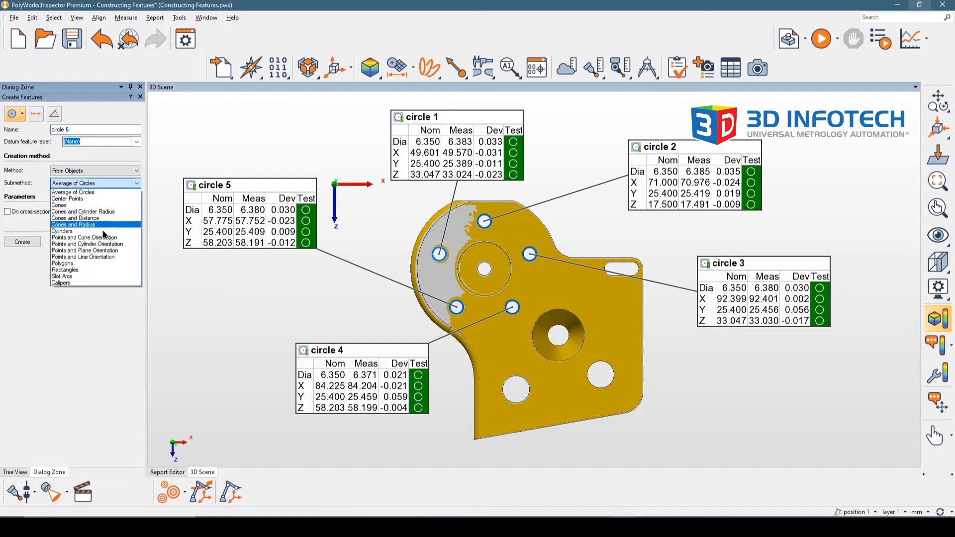
pyautogui.moveTo(85, 251)
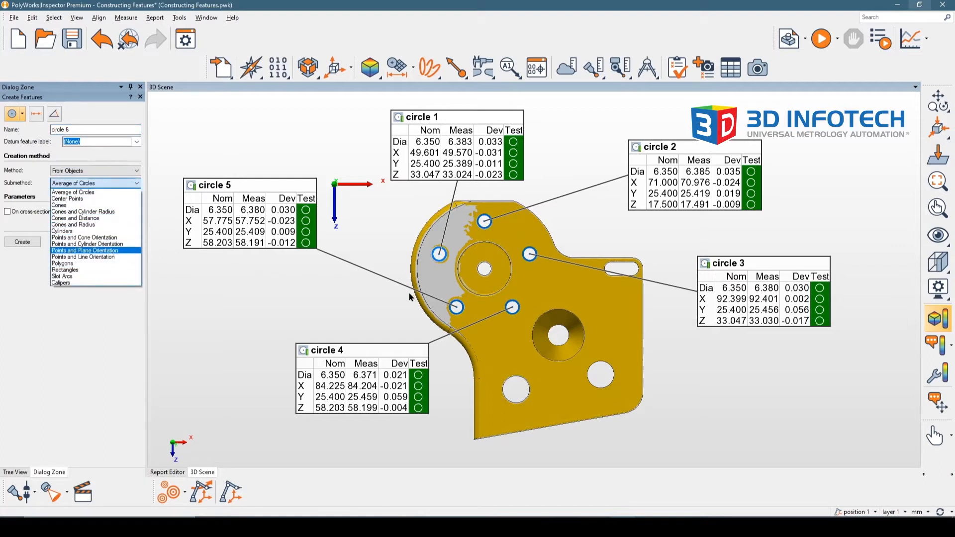
pyautogui.moveTo(441, 244)
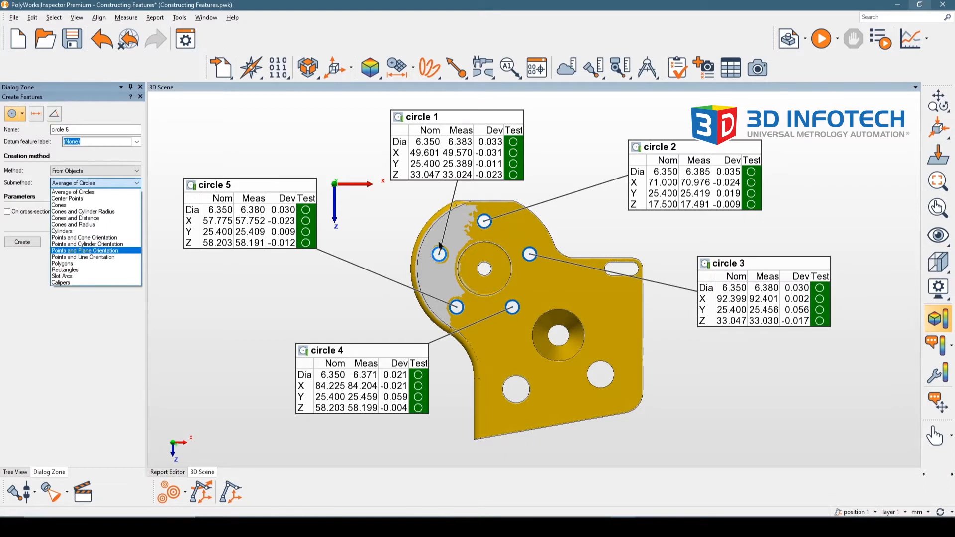
pyautogui.moveTo(520, 268)
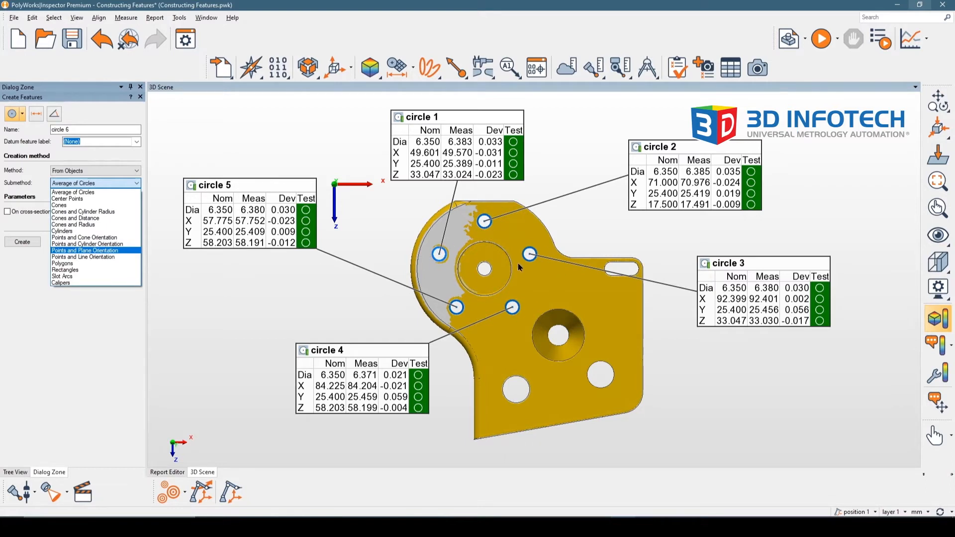
pyautogui.moveTo(173, 203)
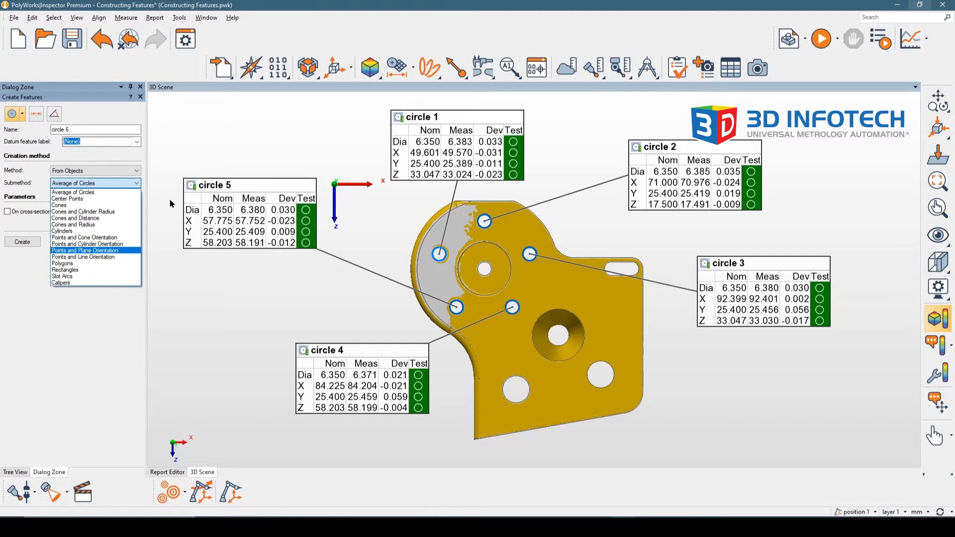
pyautogui.click(66, 199)
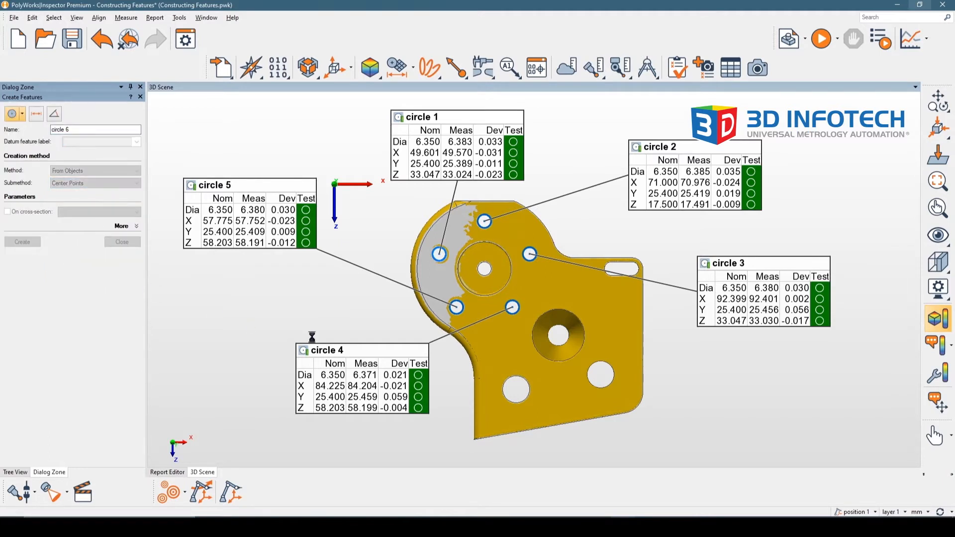
pyautogui.click(22, 242)
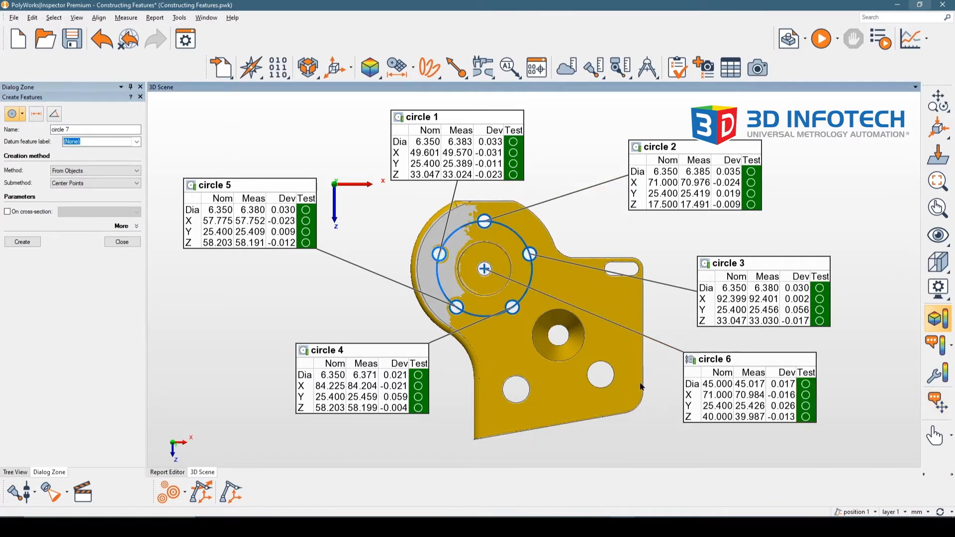
pyautogui.moveTo(725, 399)
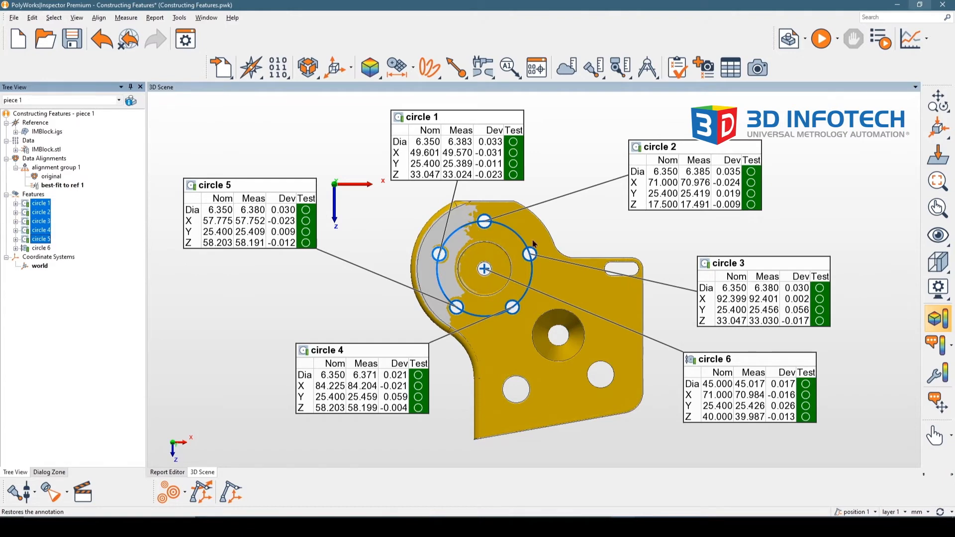
pyautogui.moveTo(128, 221)
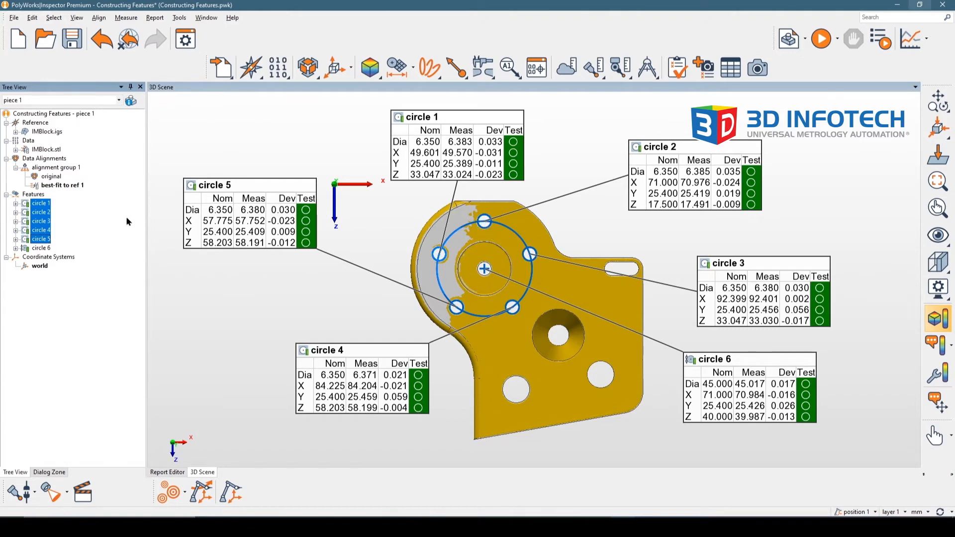
pyautogui.moveTo(395, 301)
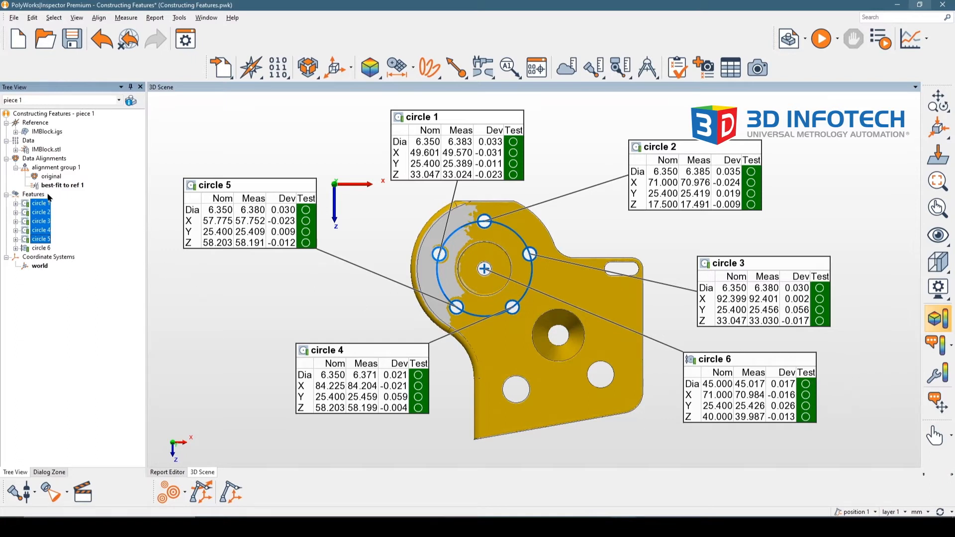
# Step: Hide all result annotations in the 3D Scene, leaving the bare scanned part
pyautogui.click(455, 103)
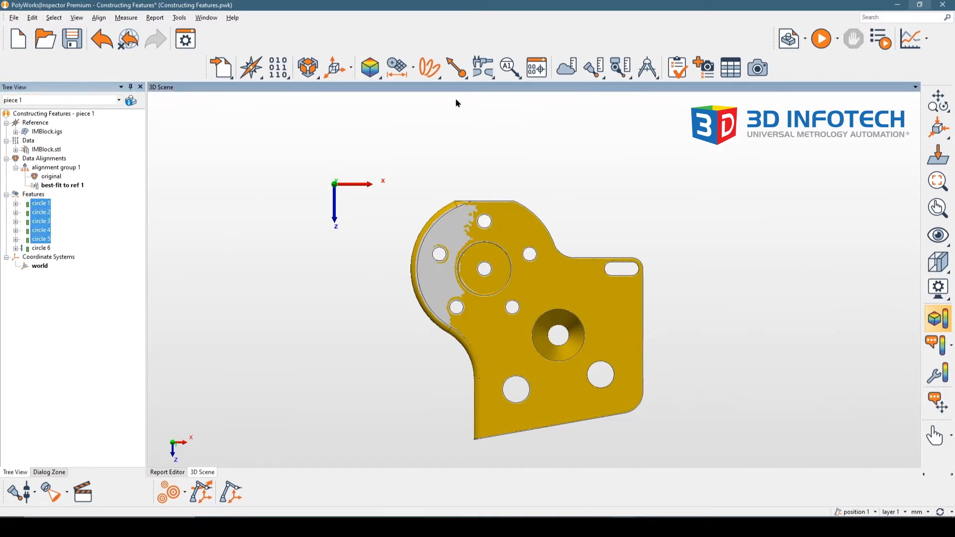
# Step: Pick the countersunk hole as cone 1 and the part face as plane 1 on the CAD model
pyautogui.click(395, 67)
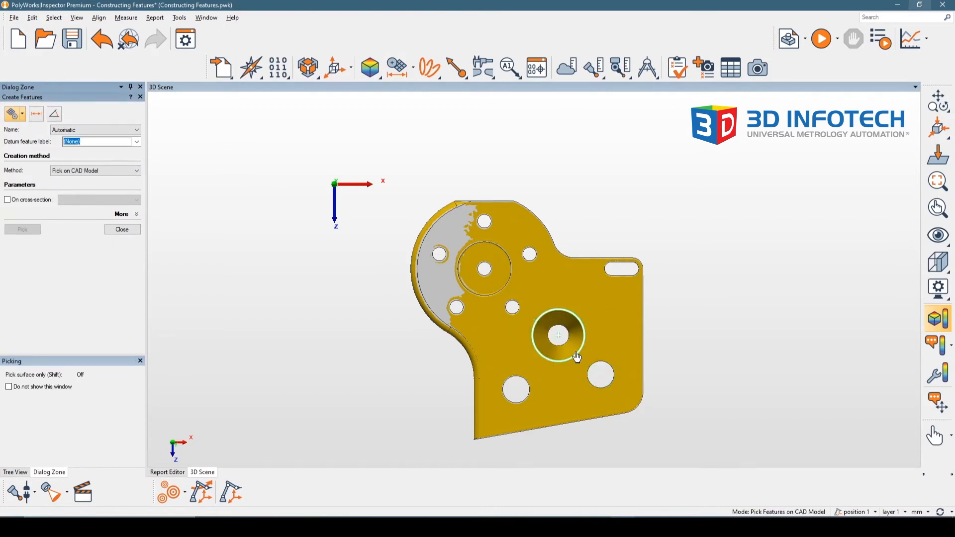
pyautogui.click(558, 334)
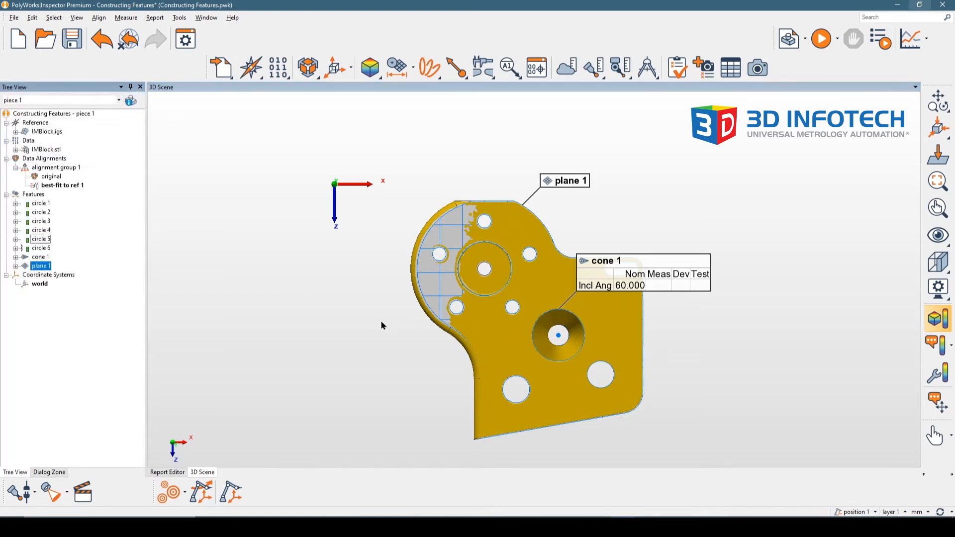
pyautogui.click(40, 257)
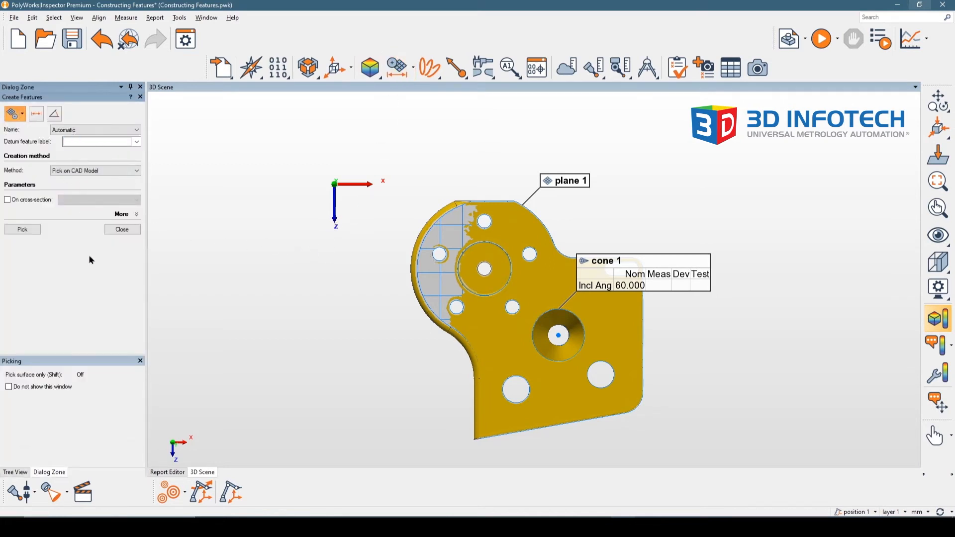
# Step: Create circle 7 from the intersection of plane 1 and cone 1, then finish feature creation
pyautogui.click(95, 171)
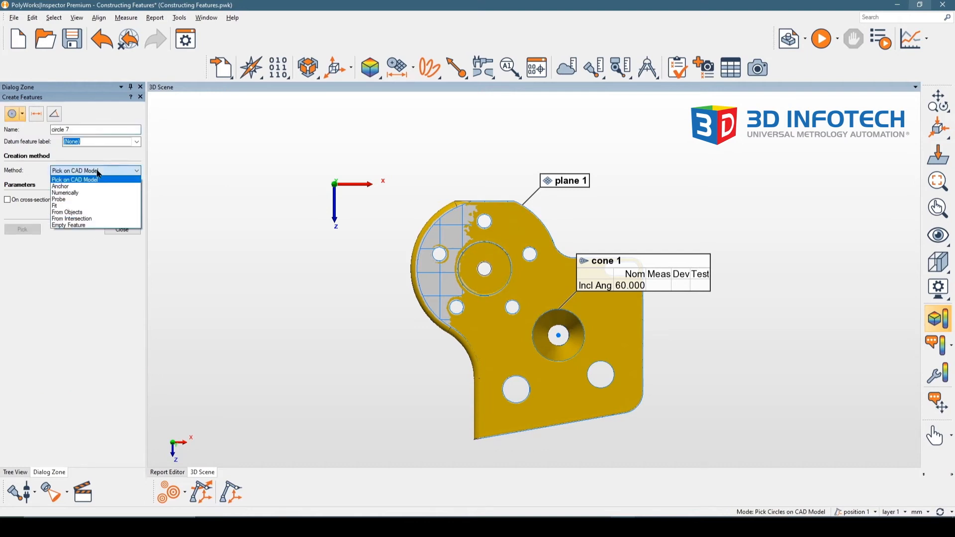
pyautogui.moveTo(72, 219)
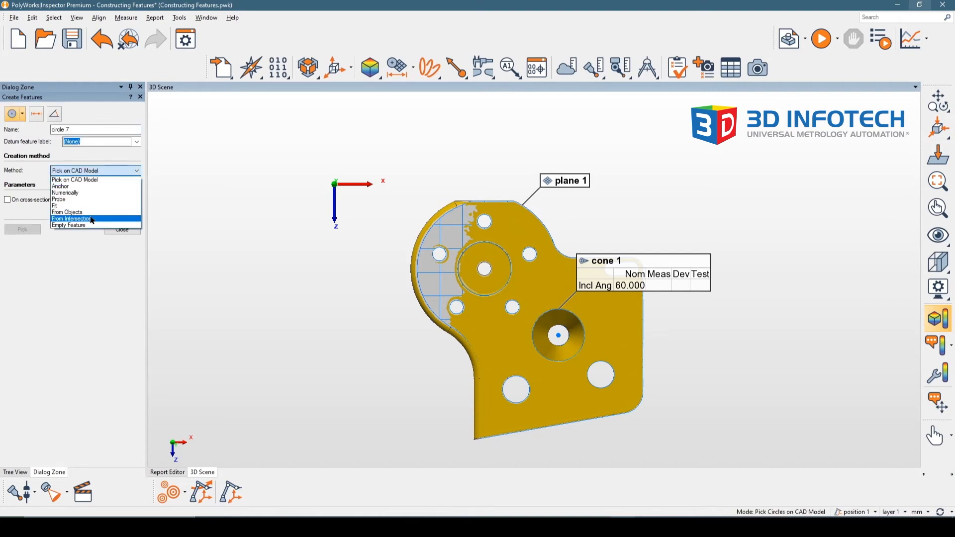
pyautogui.click(68, 219)
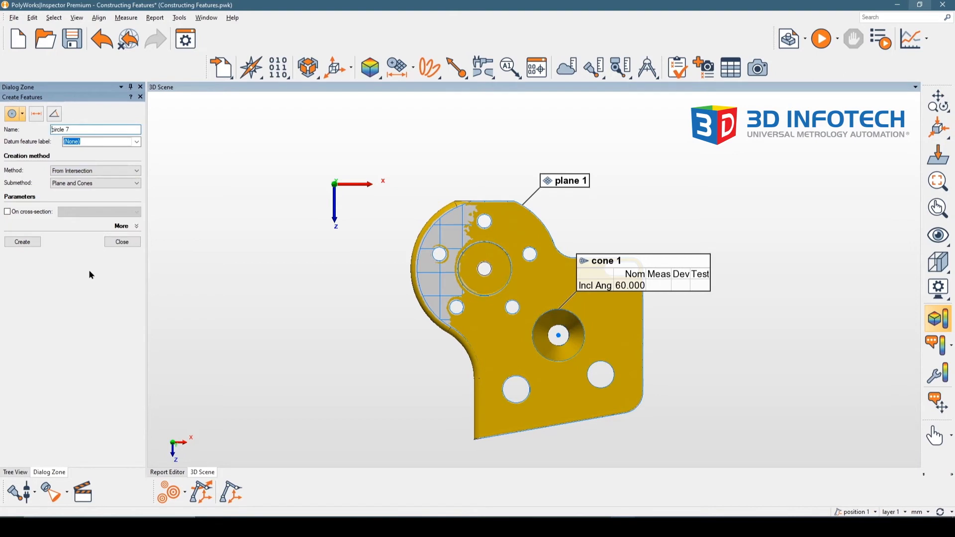
pyautogui.moveTo(17, 191)
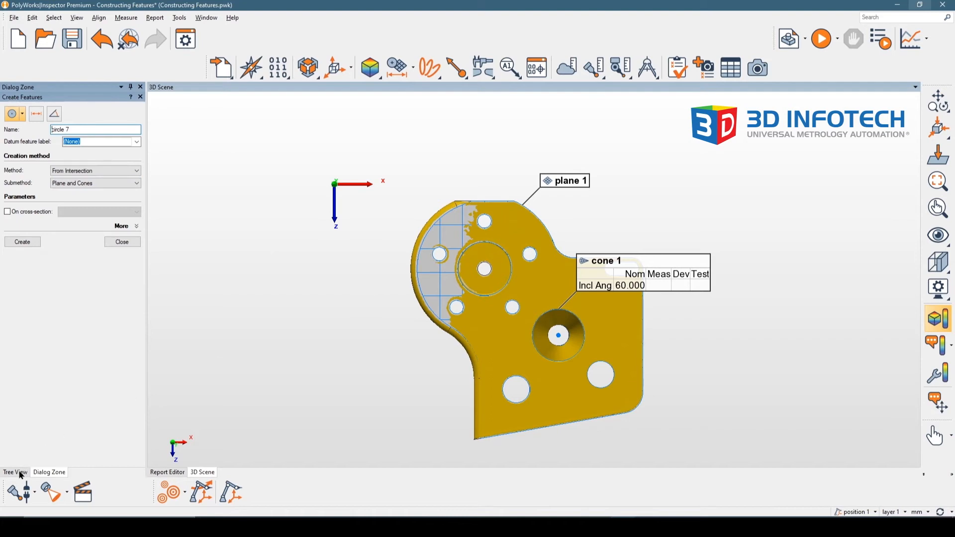
pyautogui.click(15, 471)
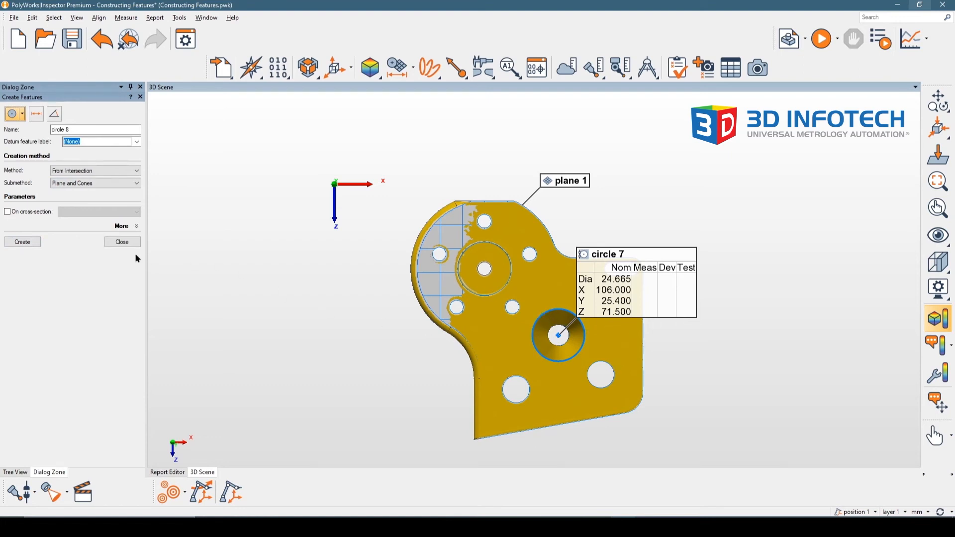
pyautogui.click(121, 241)
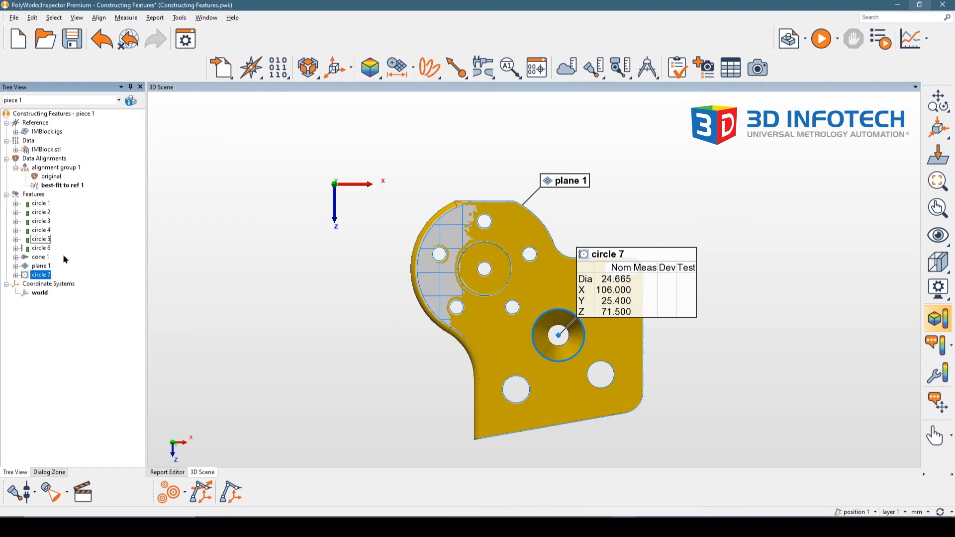
# Step: Select cone 1 and plane 1 and extract their measured components
pyautogui.click(40, 257)
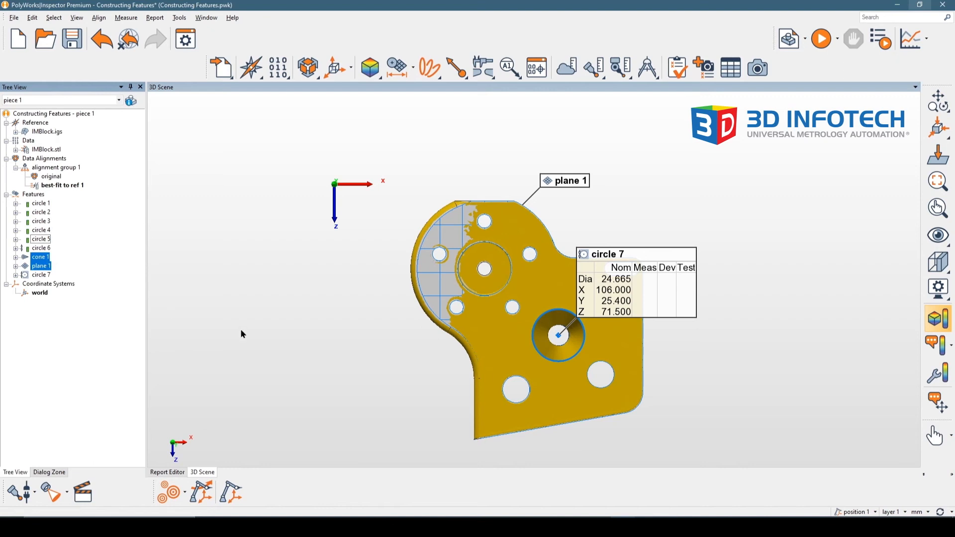
pyautogui.moveTo(492, 142)
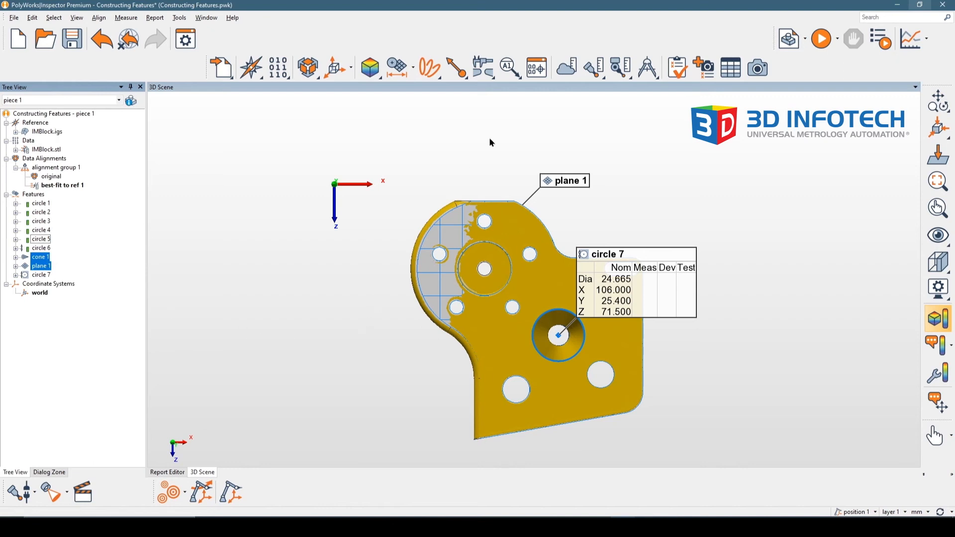
pyautogui.click(566, 67)
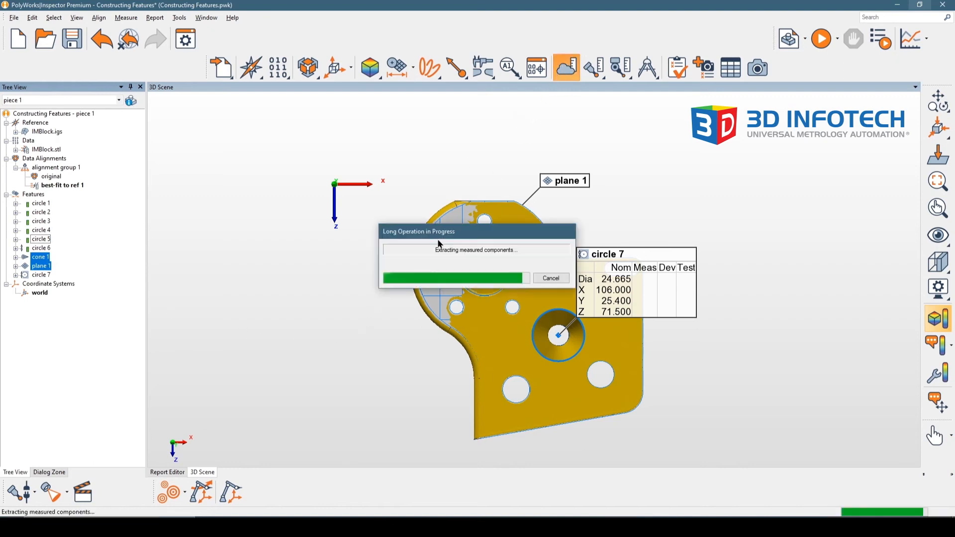